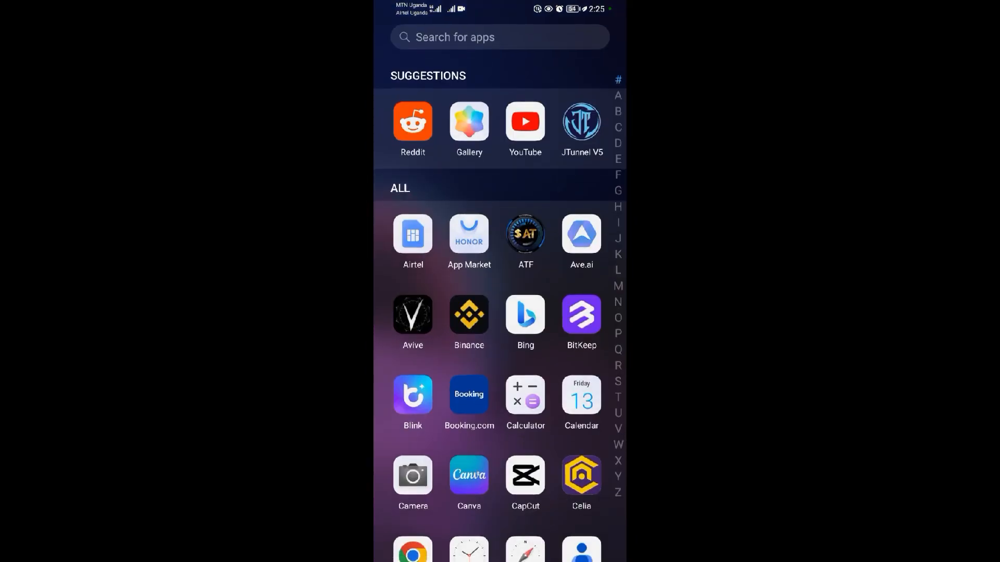
# - Launch Reddit and open the Accounts sheet from the profile panel's u/Jozesa dropdown
pyautogui.click(412, 122)
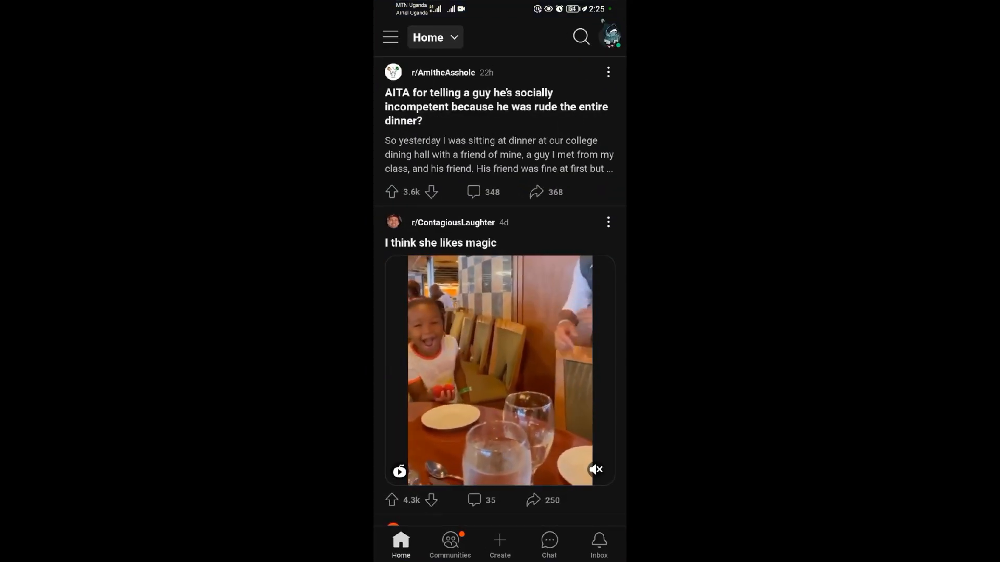
pyautogui.click(609, 36)
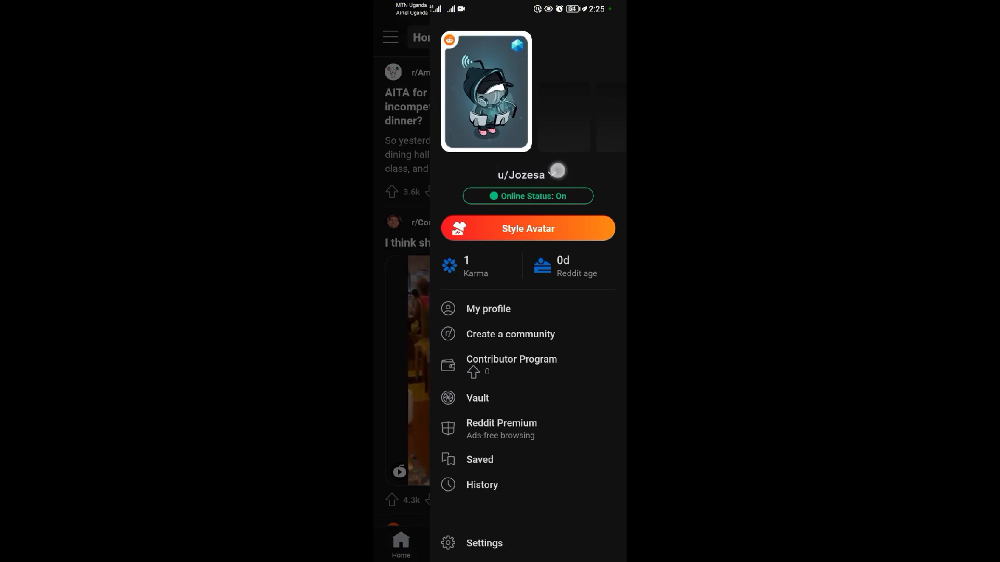
pyautogui.click(526, 174)
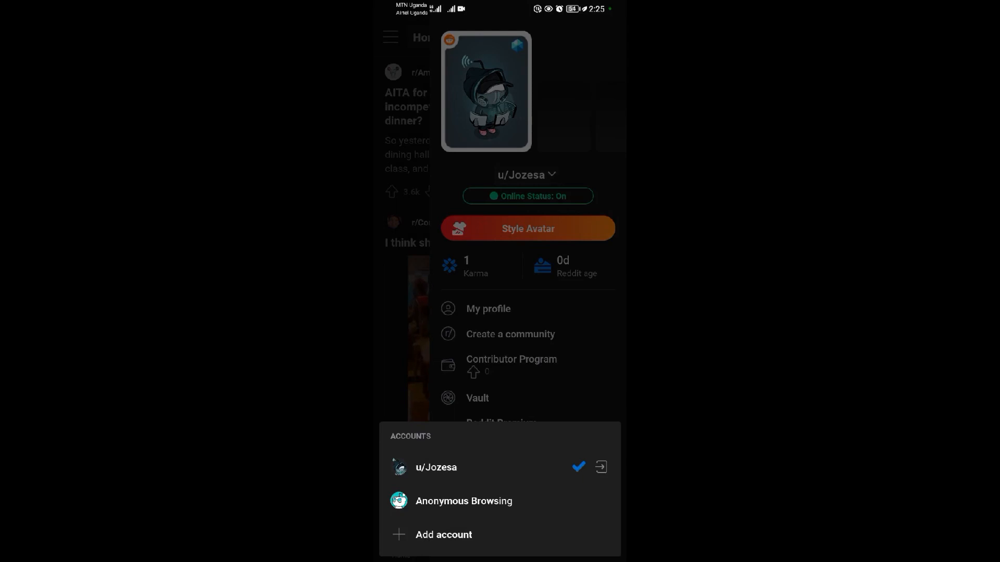